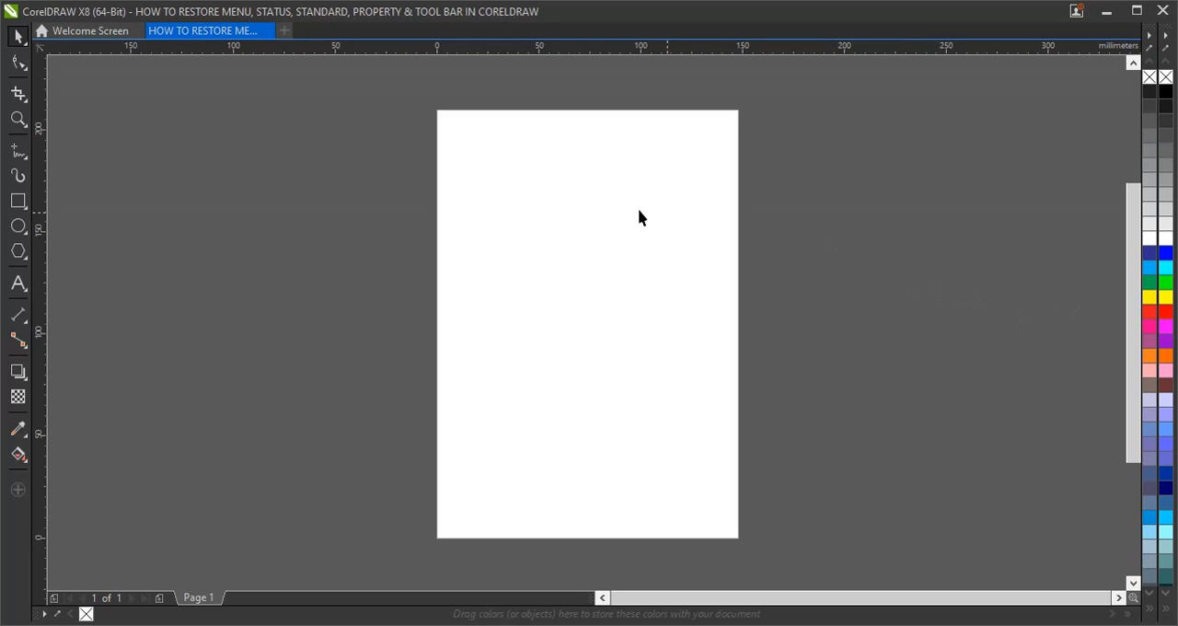
pyautogui.moveTo(604, 206)
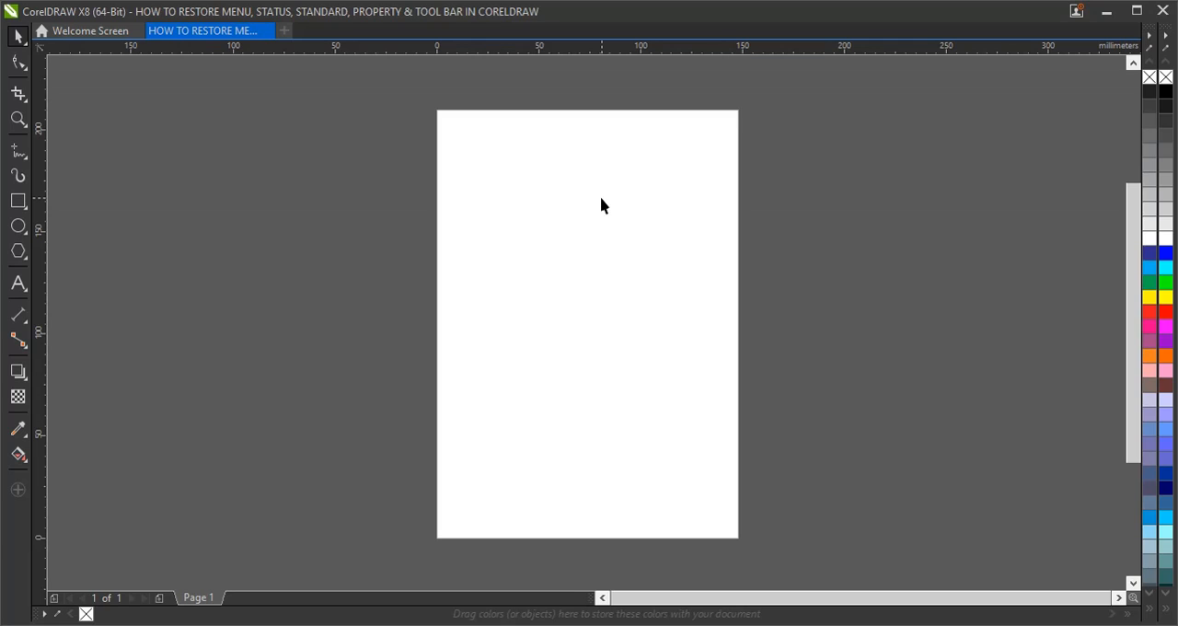
pyautogui.moveTo(615, 208)
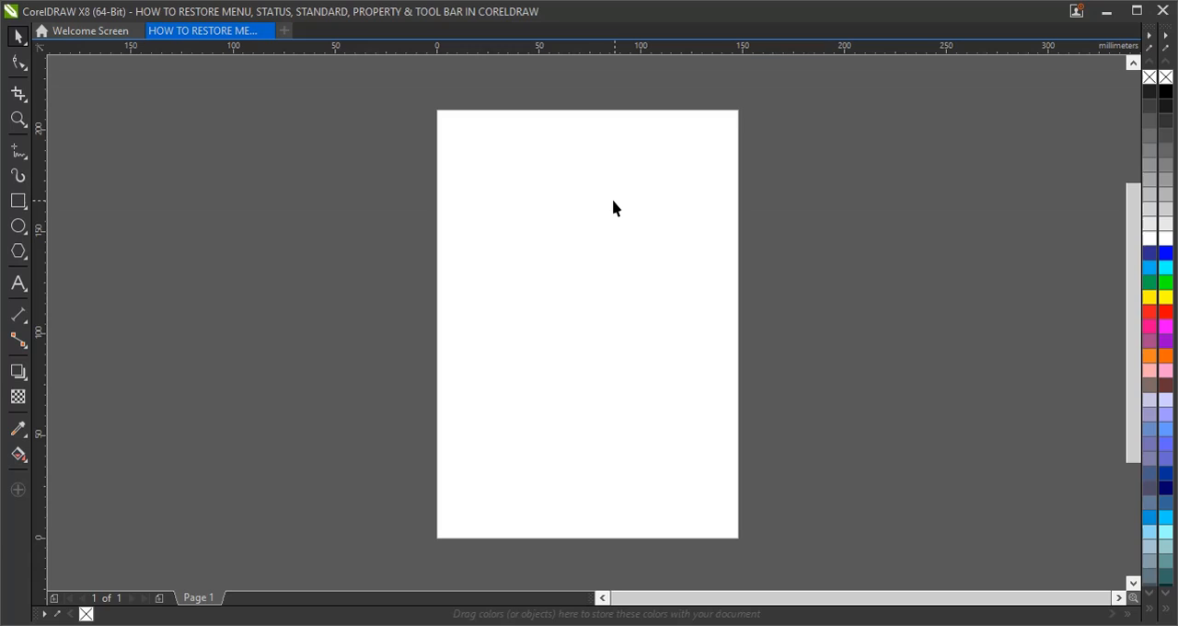
pyautogui.moveTo(600, 204)
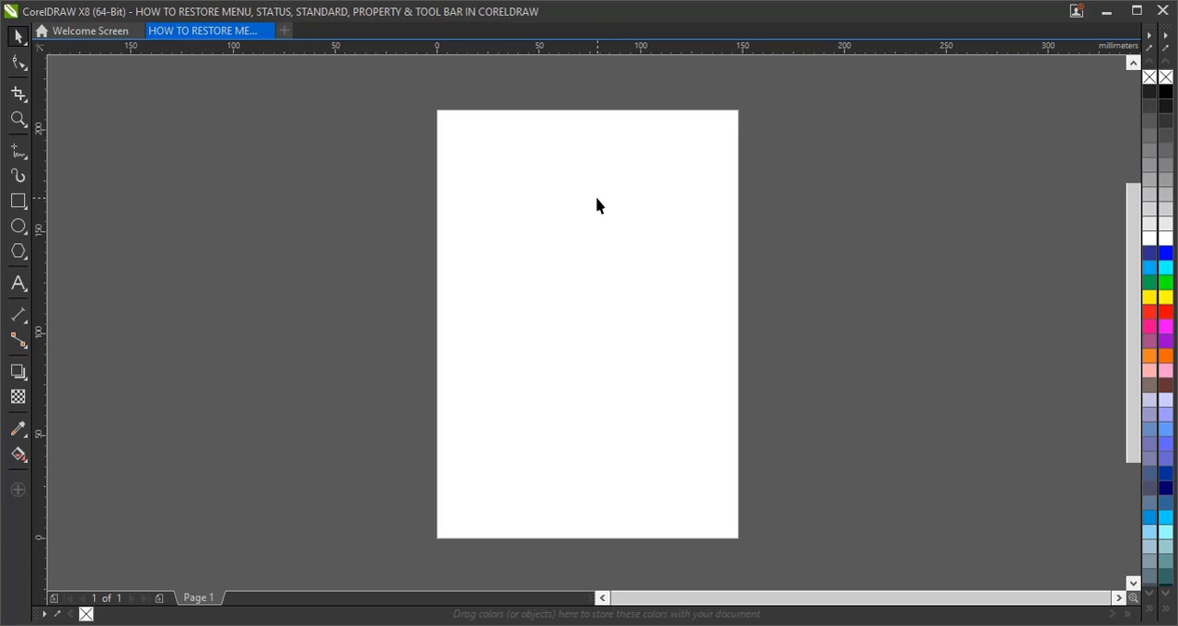
pyautogui.moveTo(585, 166)
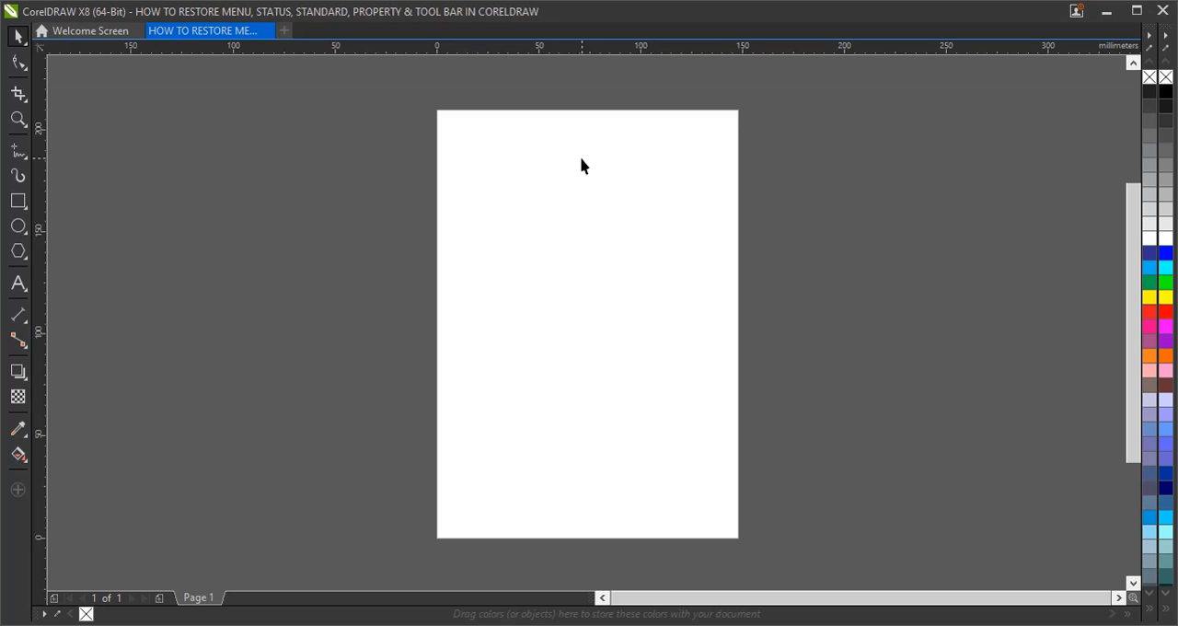
pyautogui.moveTo(515, 184)
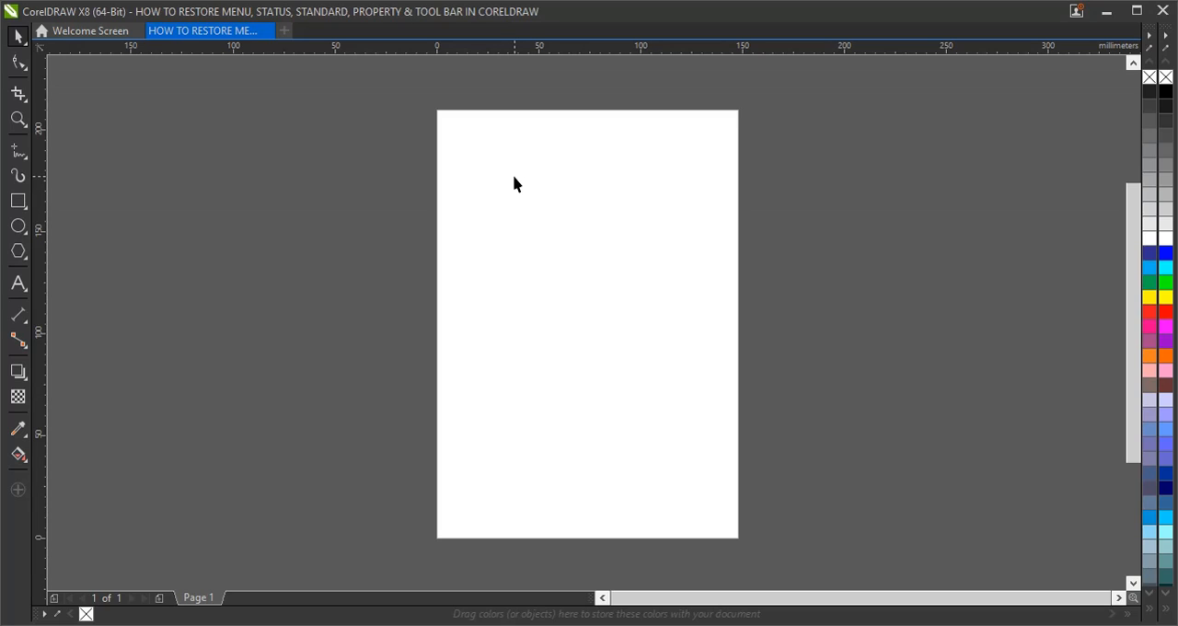
pyautogui.moveTo(372, 213)
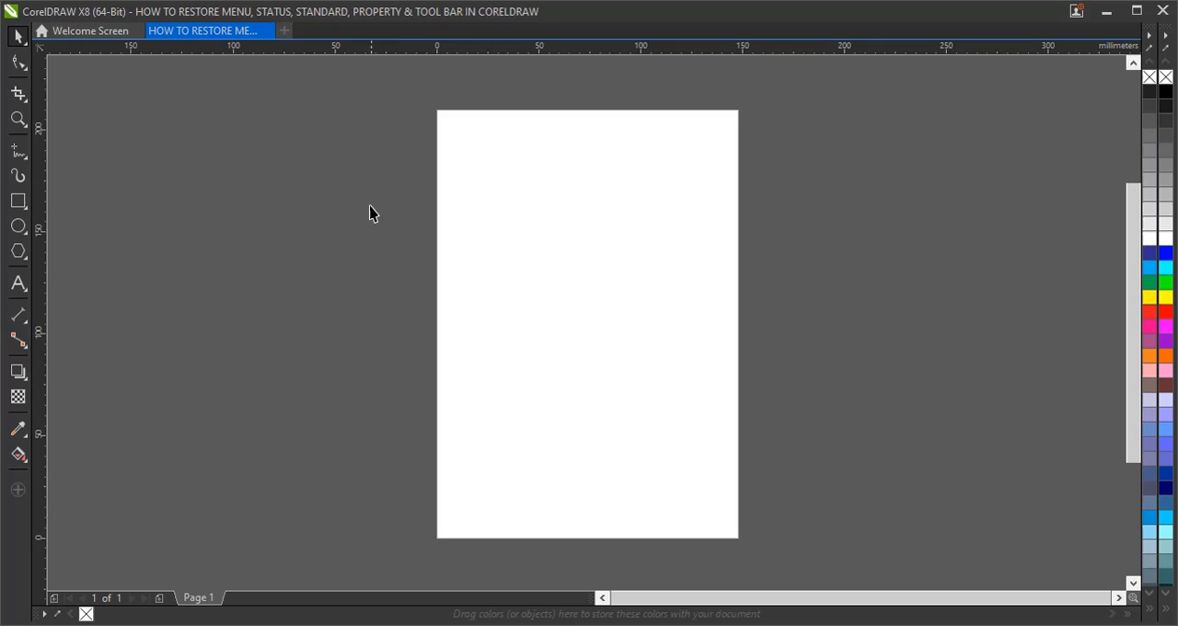
pyautogui.moveTo(202, 456)
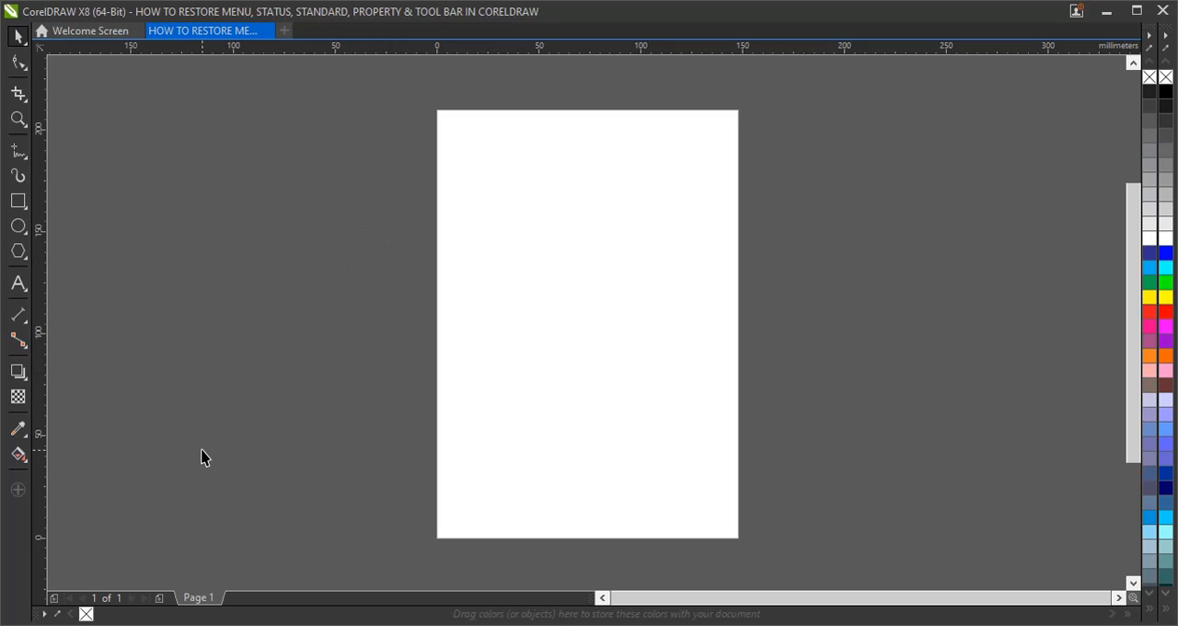
pyautogui.moveTo(22, 523)
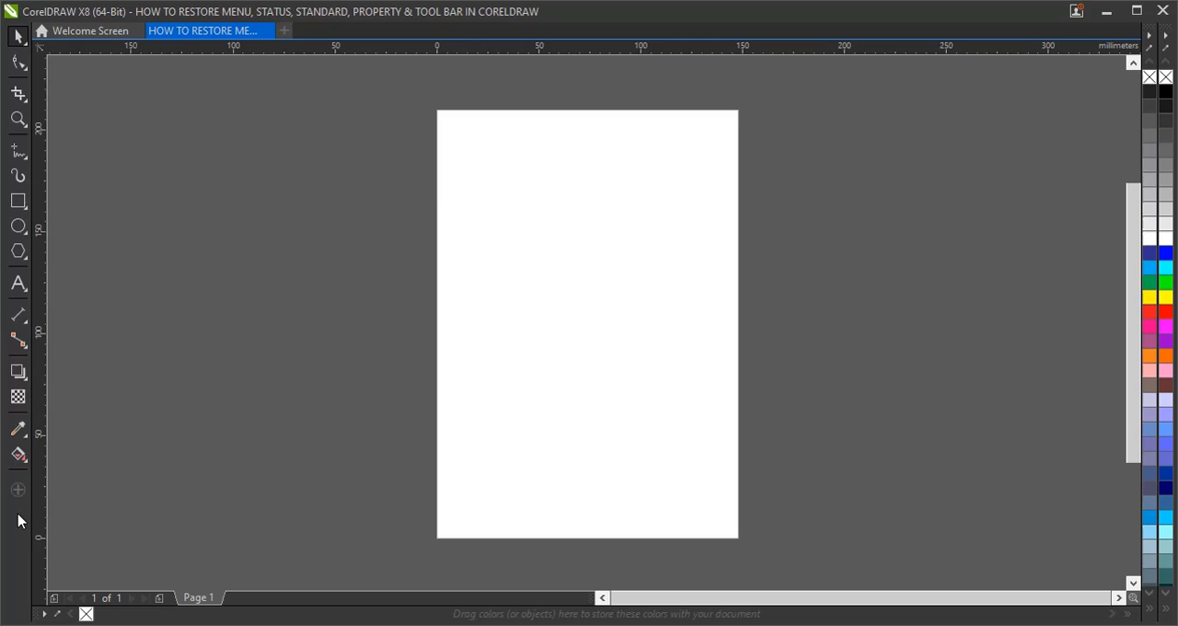
# Restore the menu bar and status bar from the toolbox context menu.
pyautogui.rightClick(22, 267)
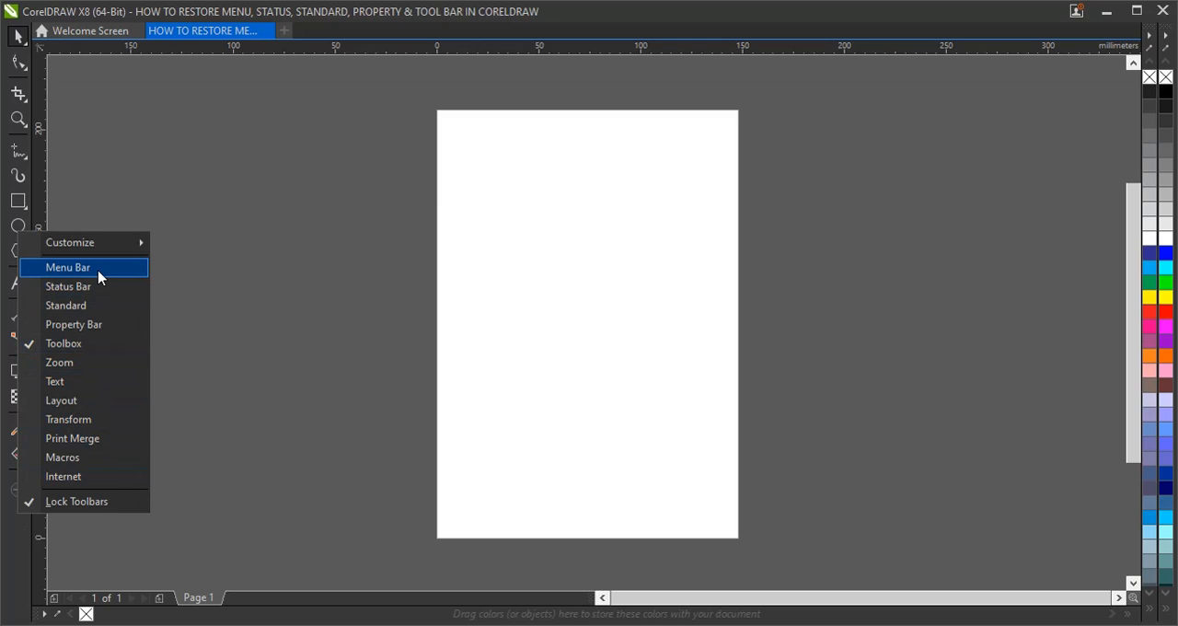
pyautogui.click(66, 267)
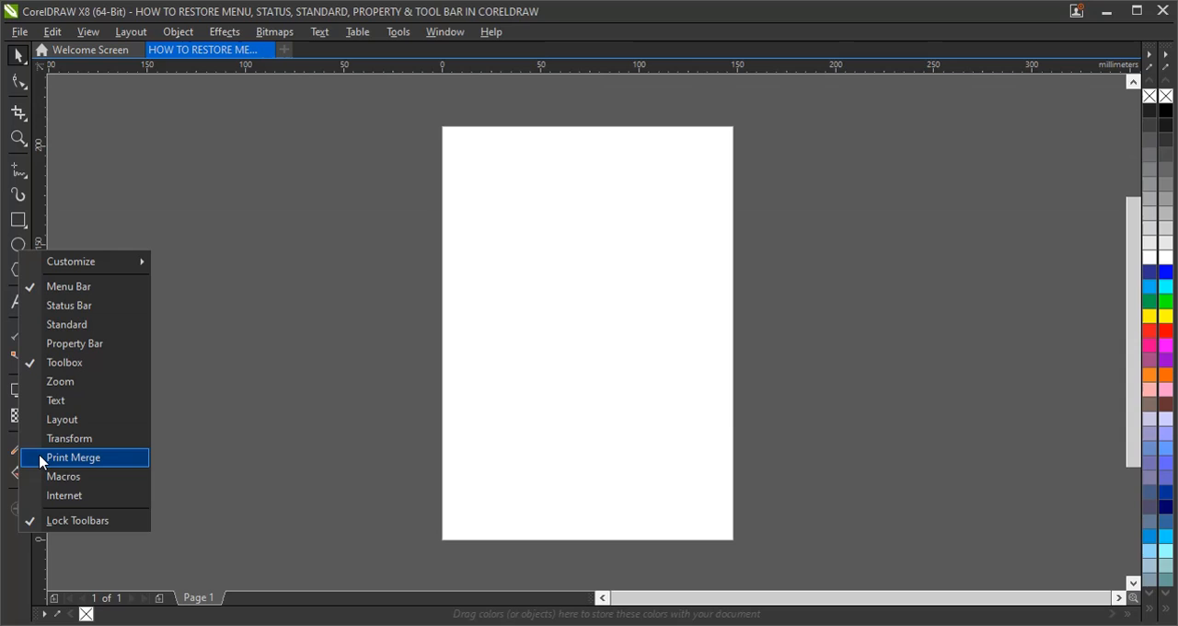
pyautogui.moveTo(85, 344)
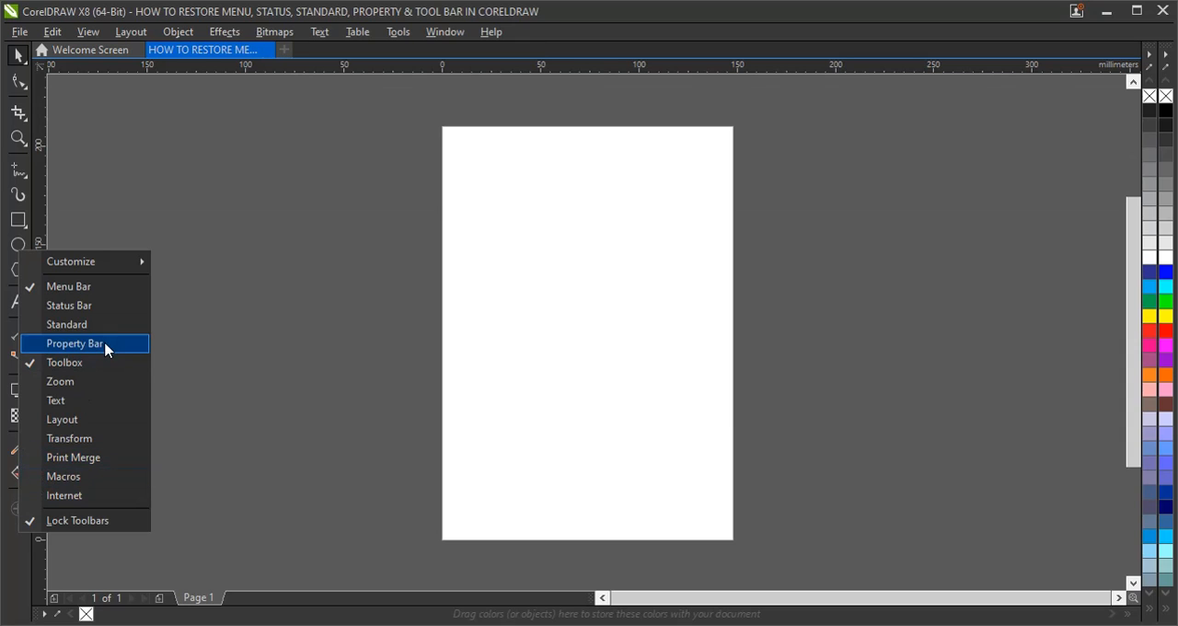
pyautogui.click(73, 345)
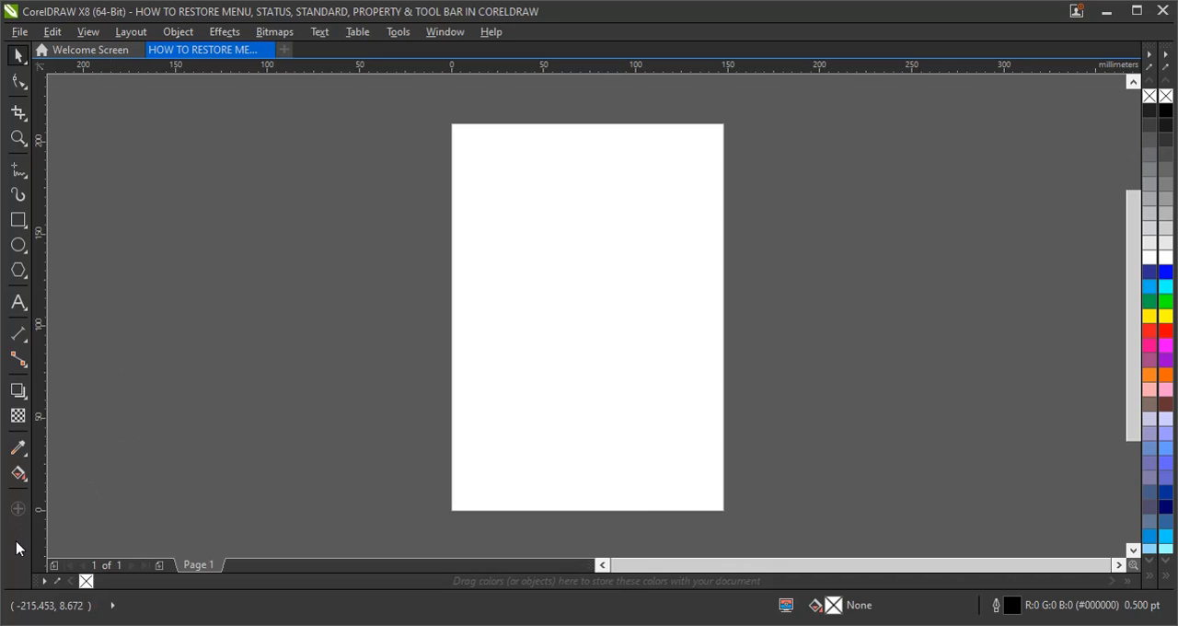
# Restore the standard toolbar and property bar from the same context menu.
pyautogui.rightClick(18, 267)
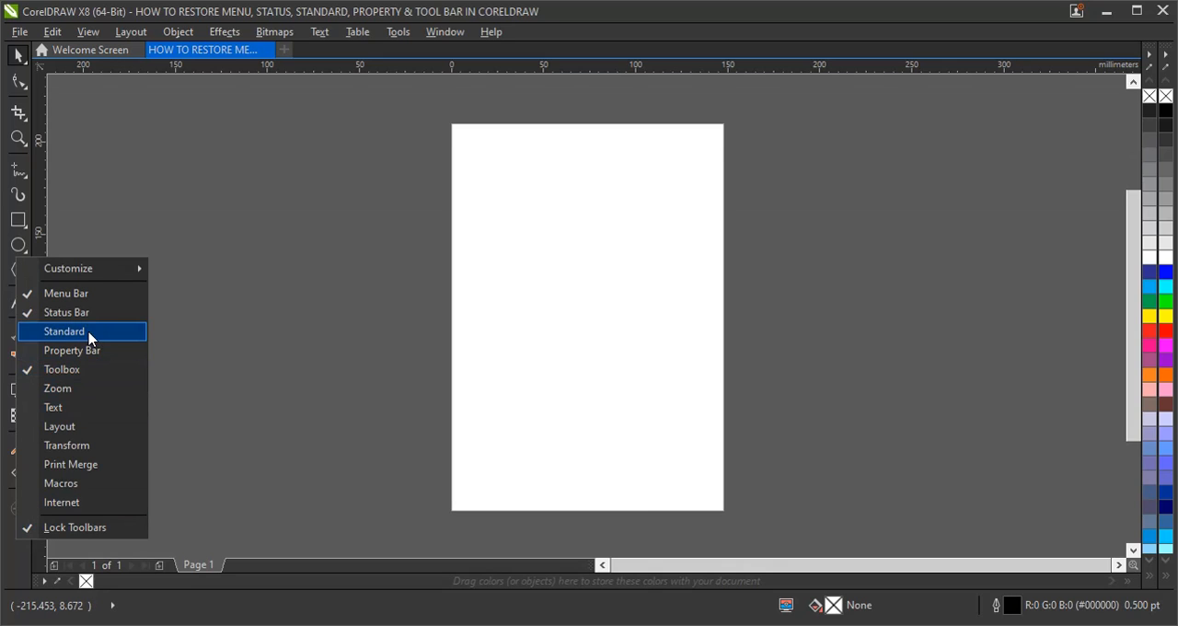
pyautogui.click(62, 332)
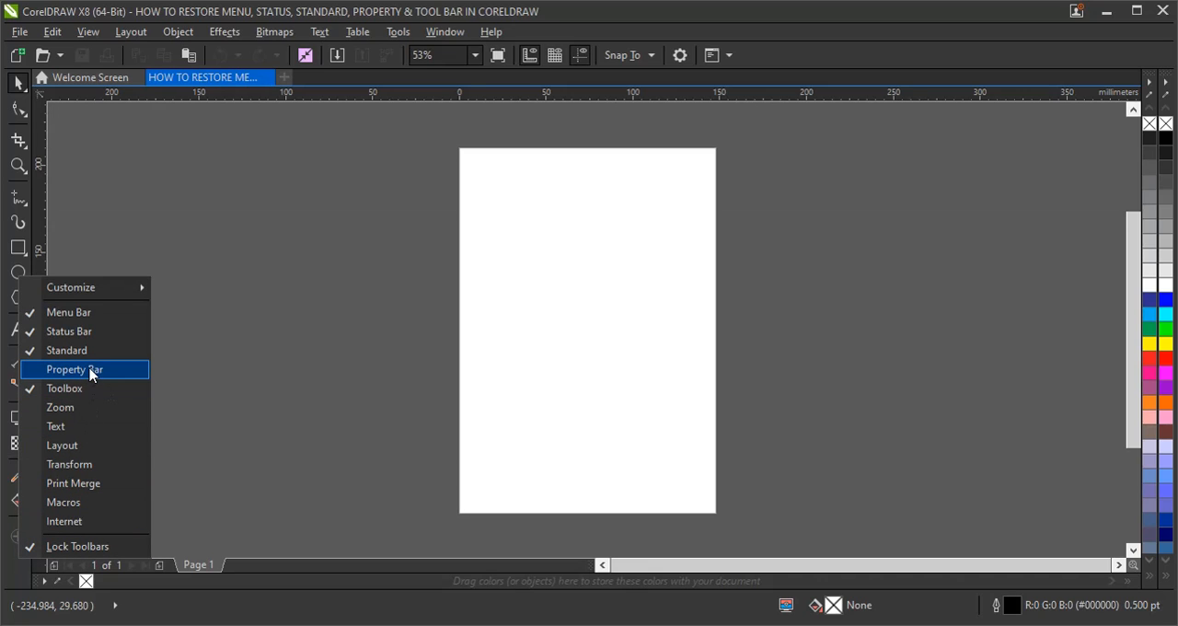
pyautogui.click(74, 368)
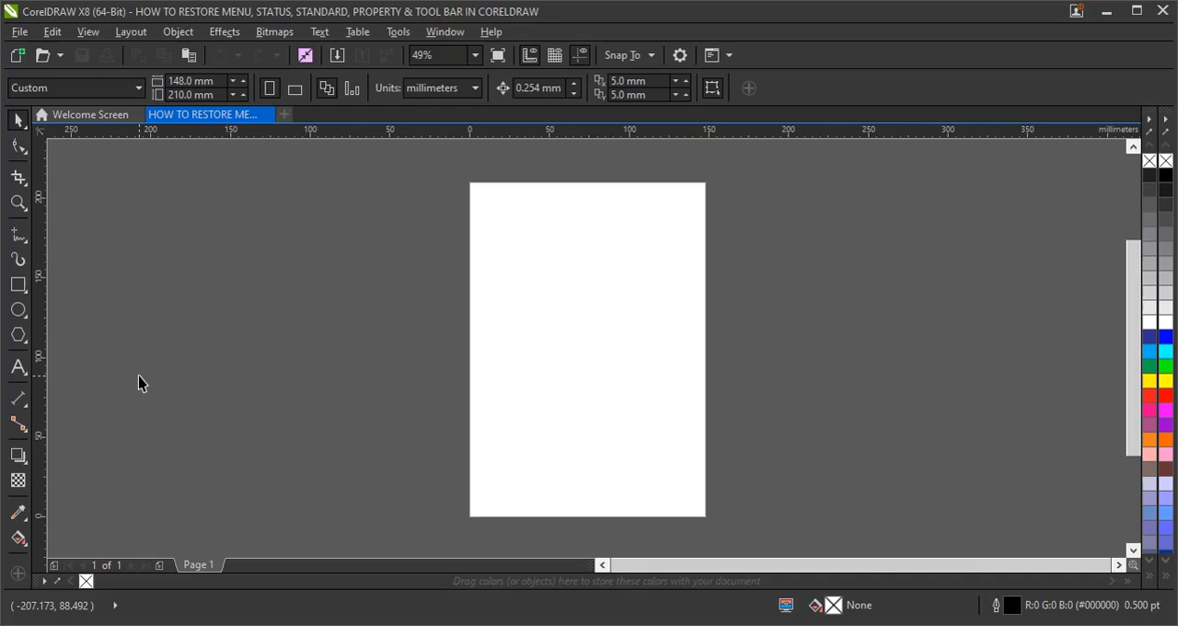
pyautogui.moveTo(280, 335)
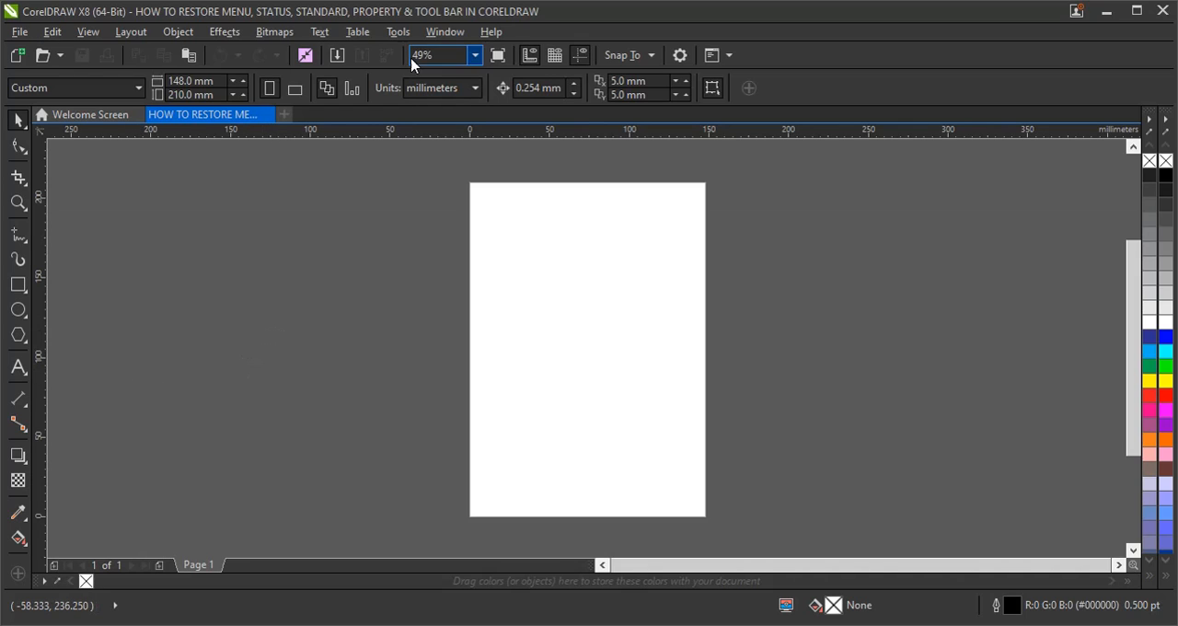
# Use the Window menu to reach the toolbar visibility list.
pyautogui.click(445, 31)
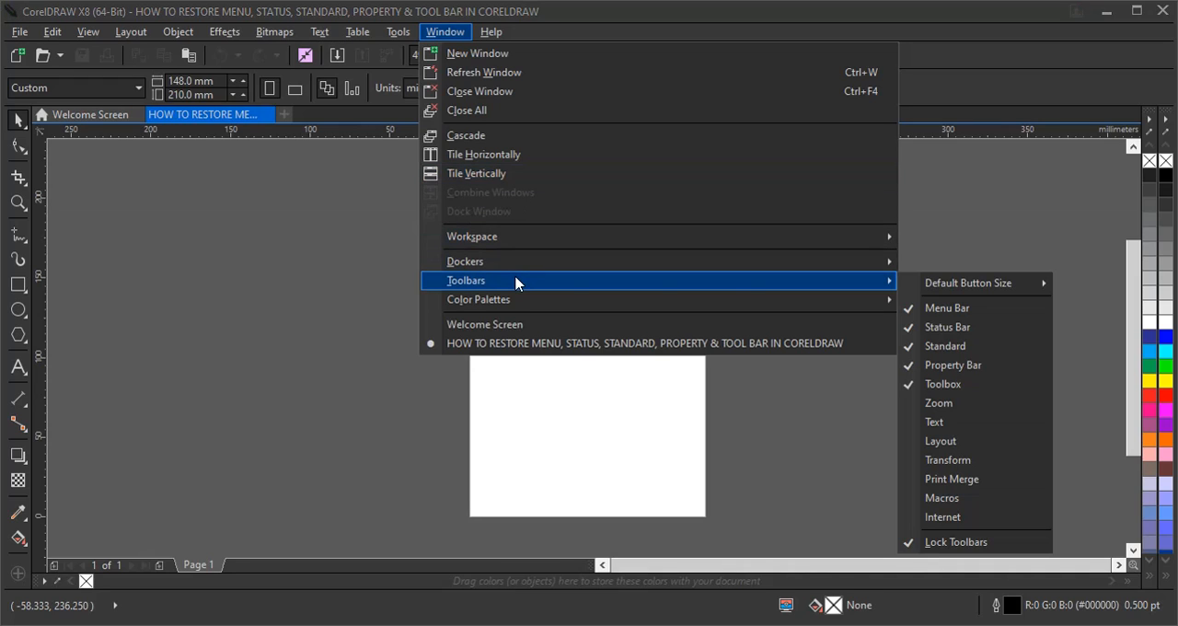
pyautogui.moveTo(946, 308)
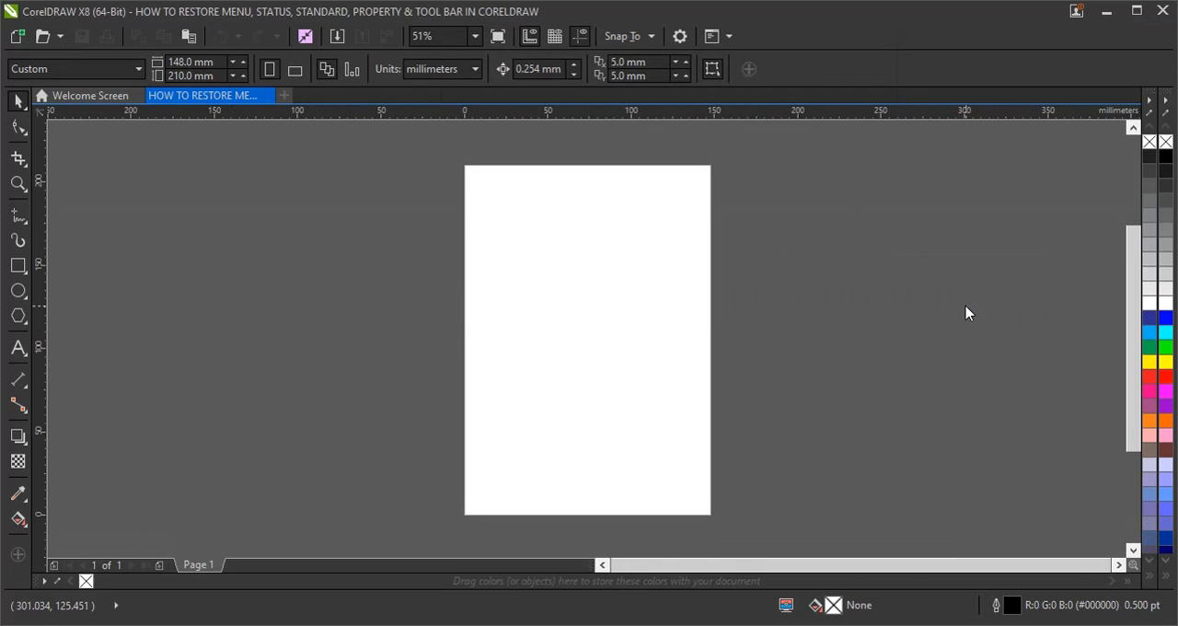
pyautogui.moveTo(666, 203)
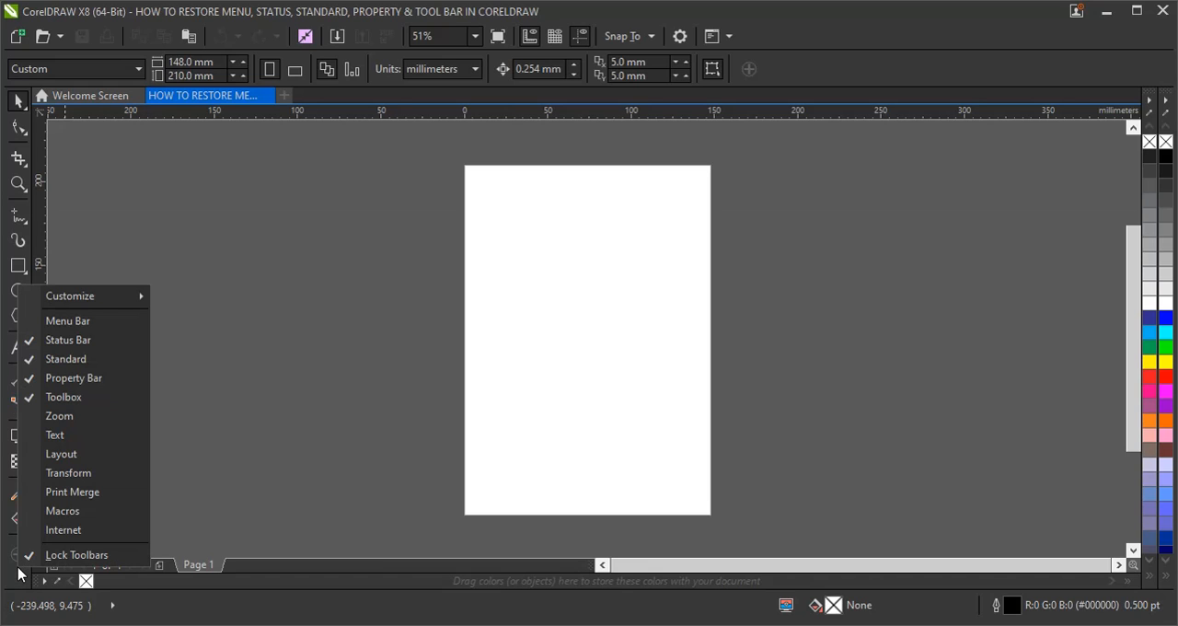
pyautogui.moveTo(66, 320)
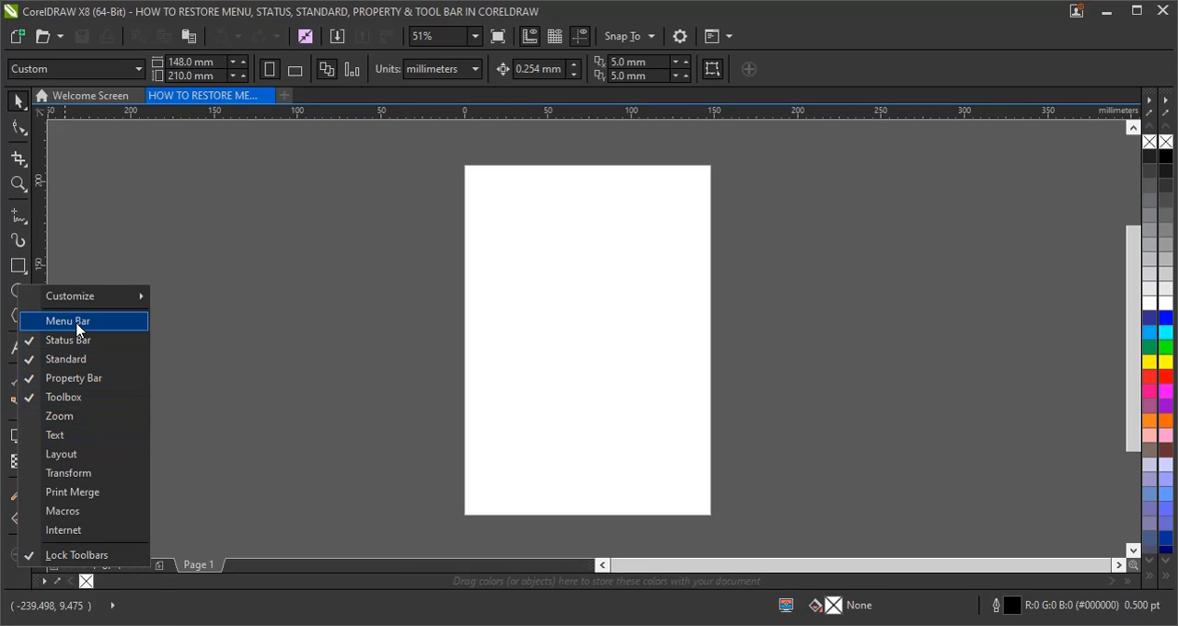
# Show the menu bar again and open the Window > Toolbars list.
pyautogui.click(66, 320)
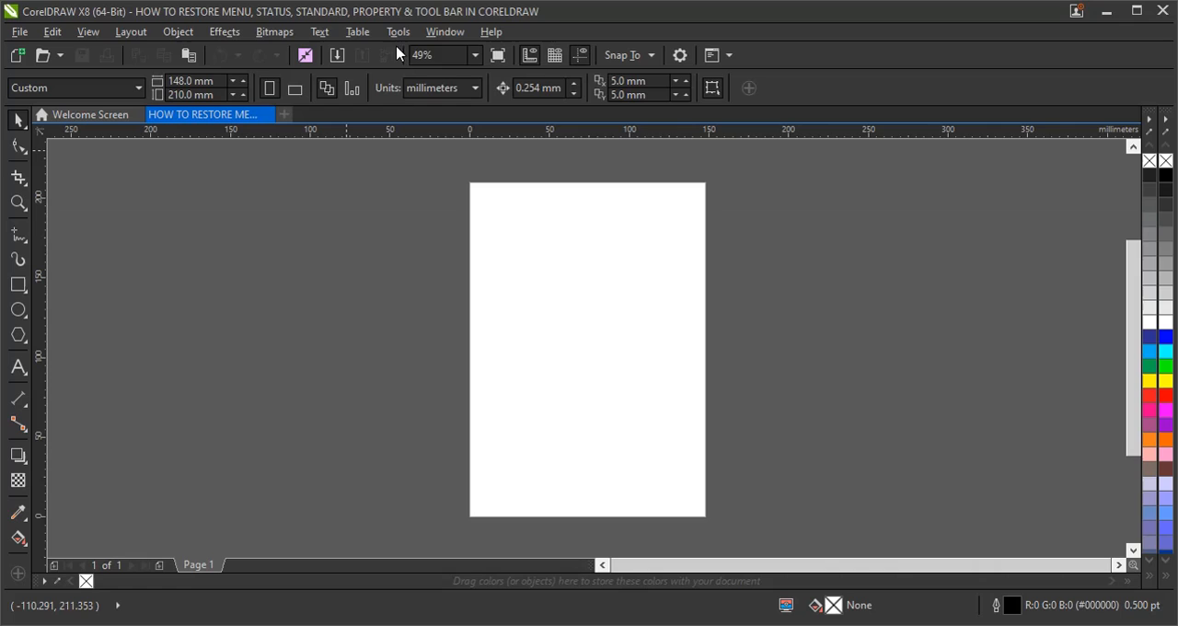
pyautogui.click(398, 32)
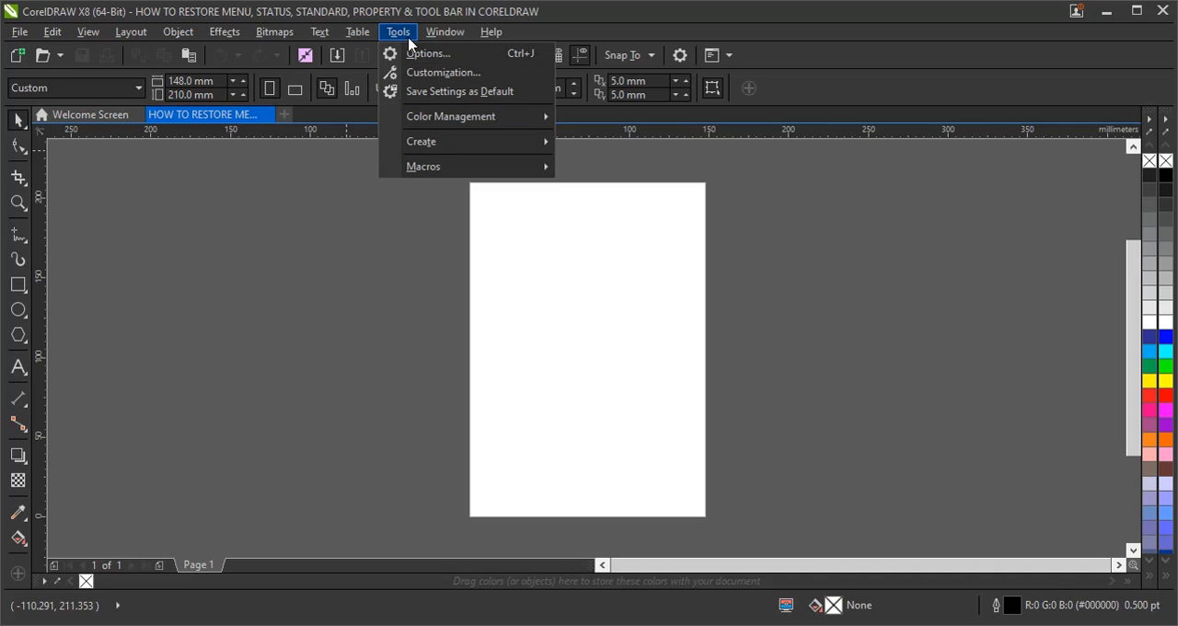
pyautogui.click(445, 31)
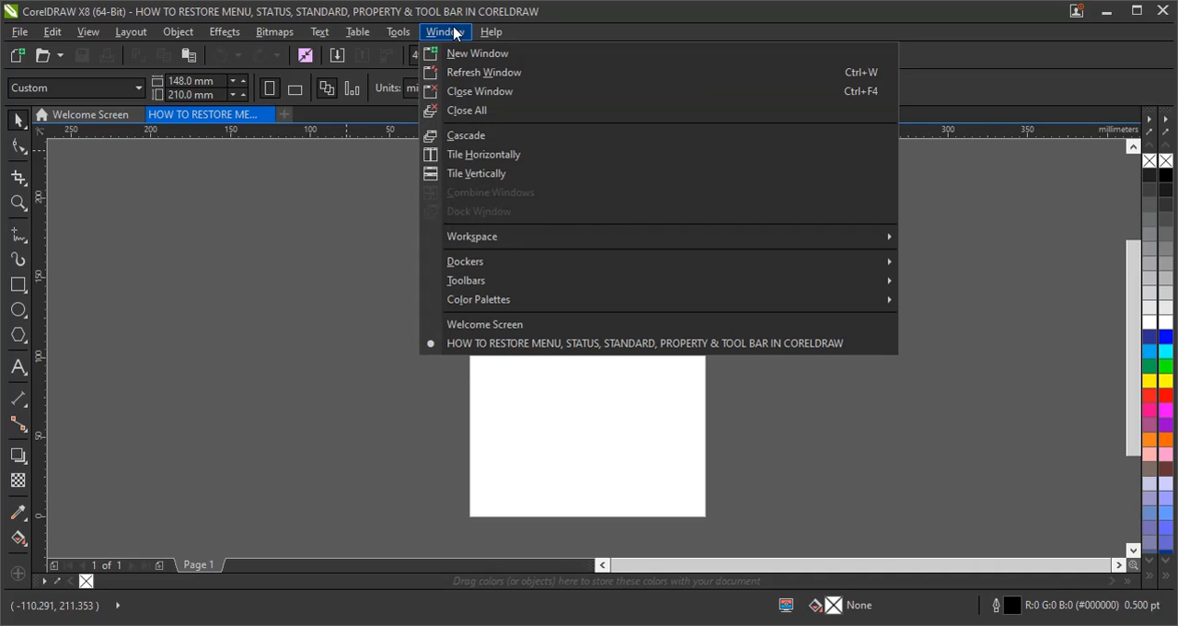
pyautogui.click(468, 280)
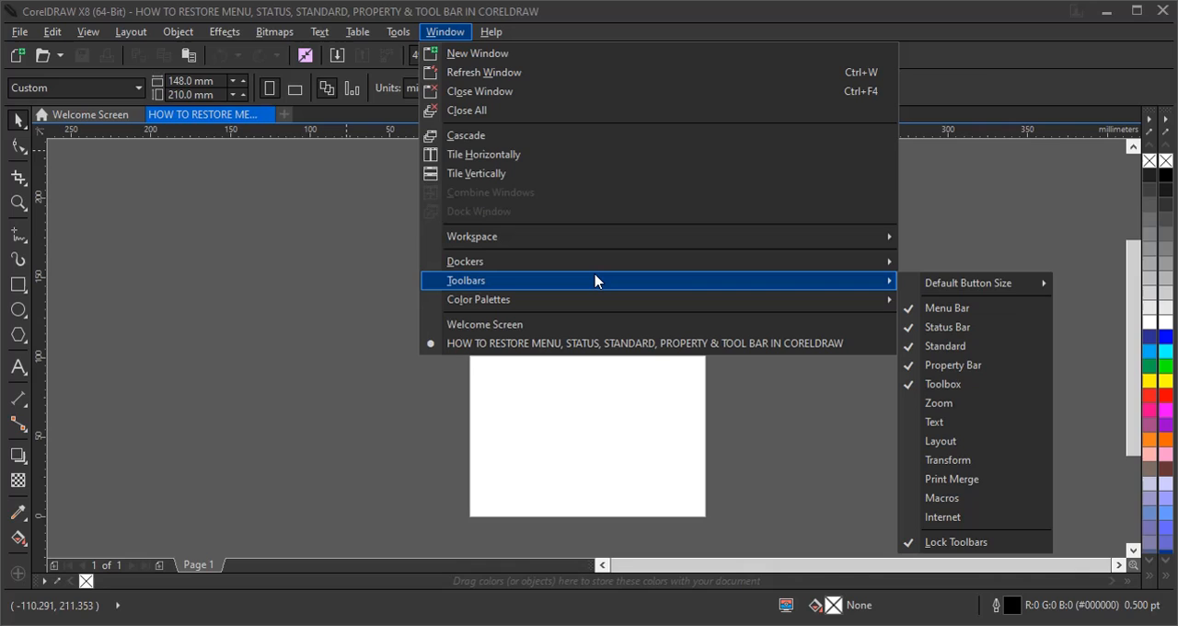
pyautogui.moveTo(946, 328)
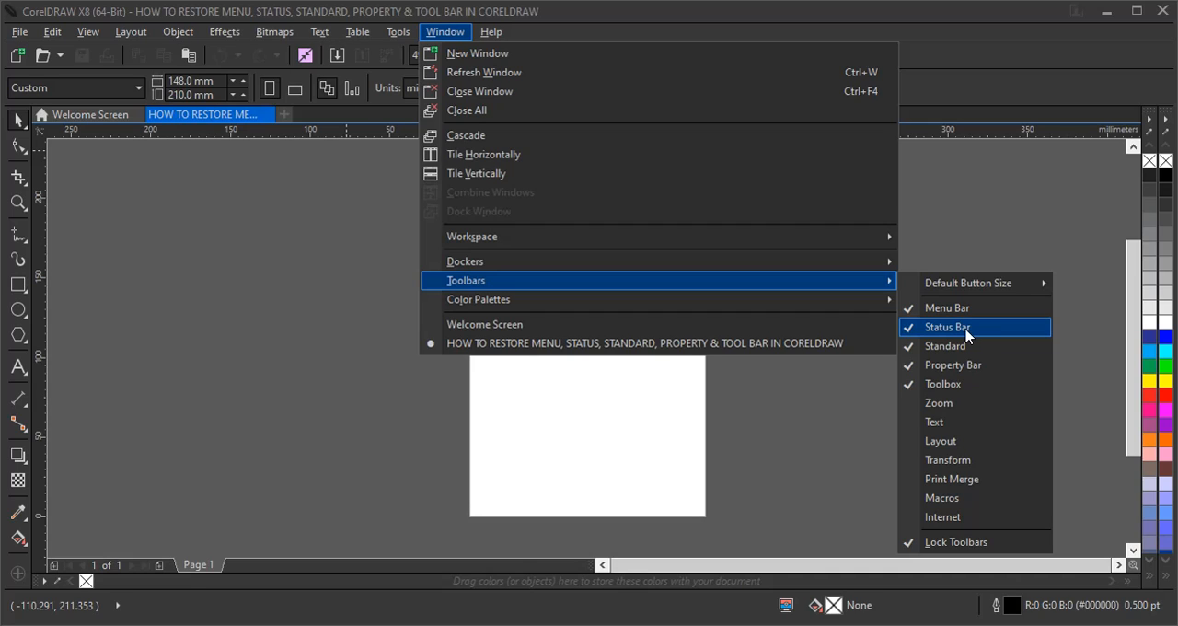
pyautogui.moveTo(958, 365)
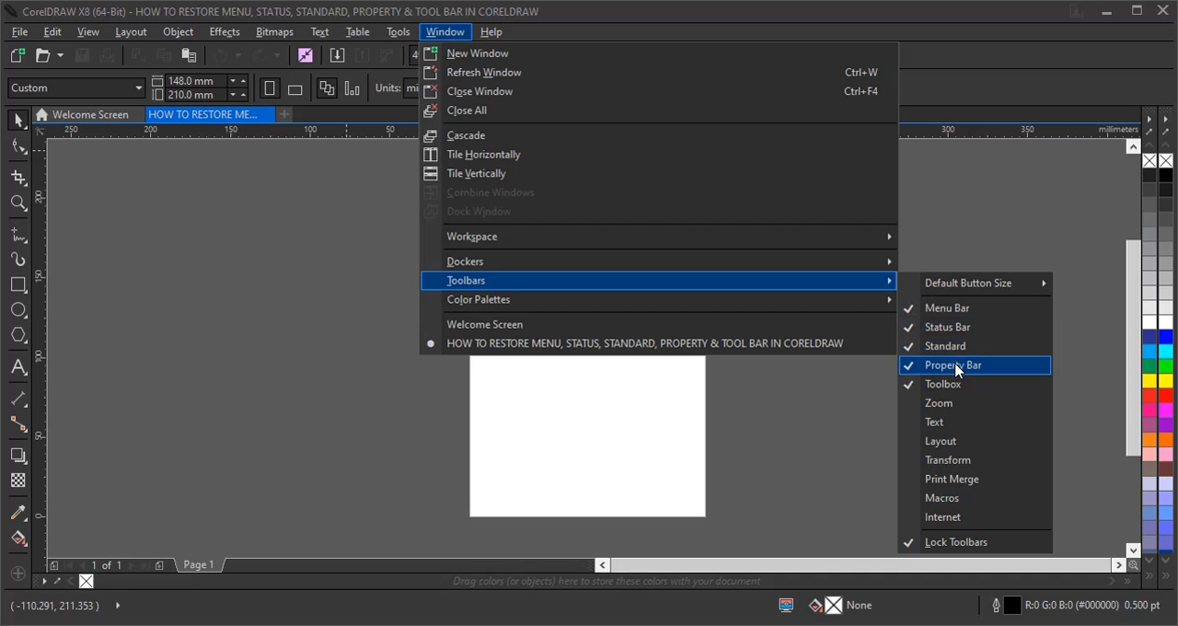
pyautogui.moveTo(946, 383)
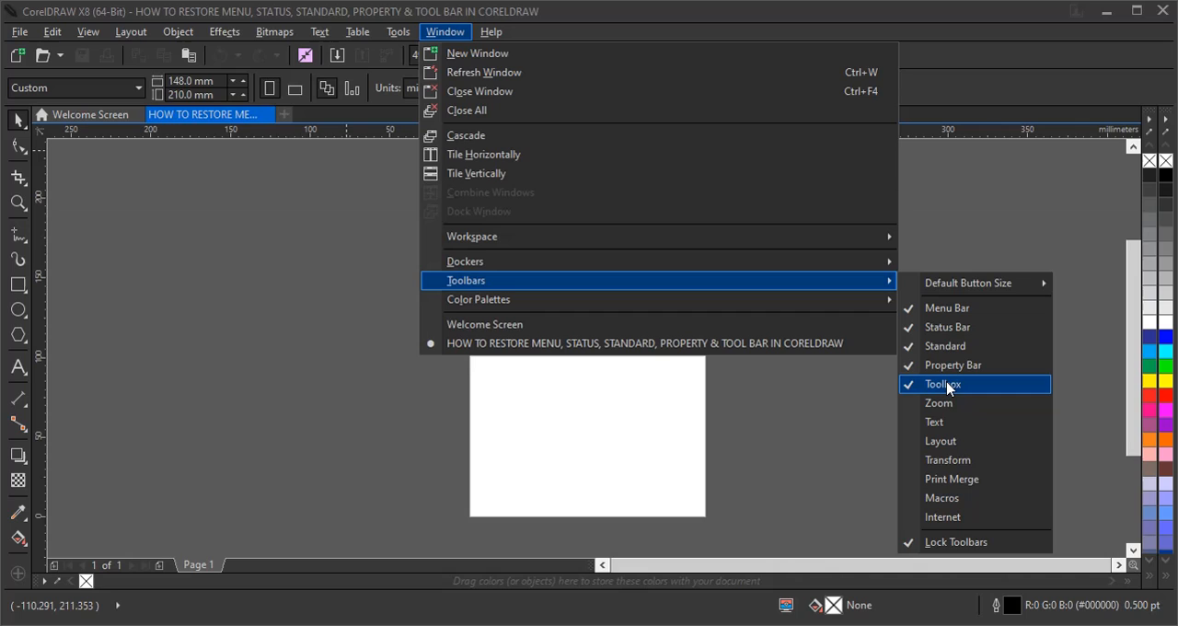
# Hide the toolbox via Window > Toolbars, then start restoring it.
pyautogui.click(942, 383)
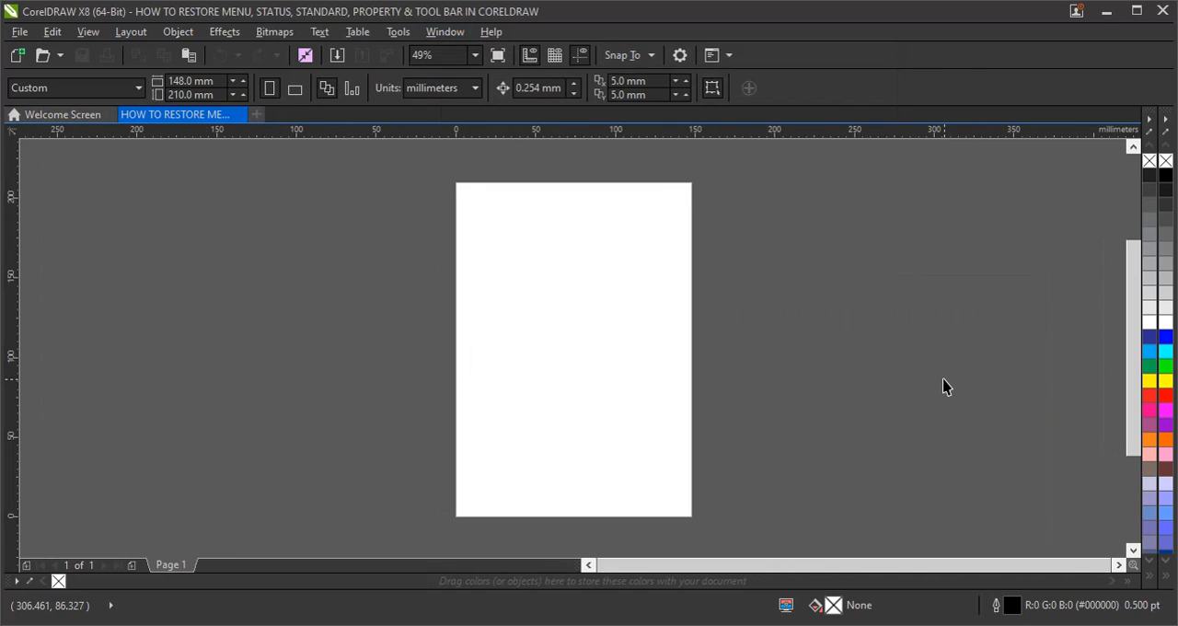
pyautogui.moveTo(397, 31)
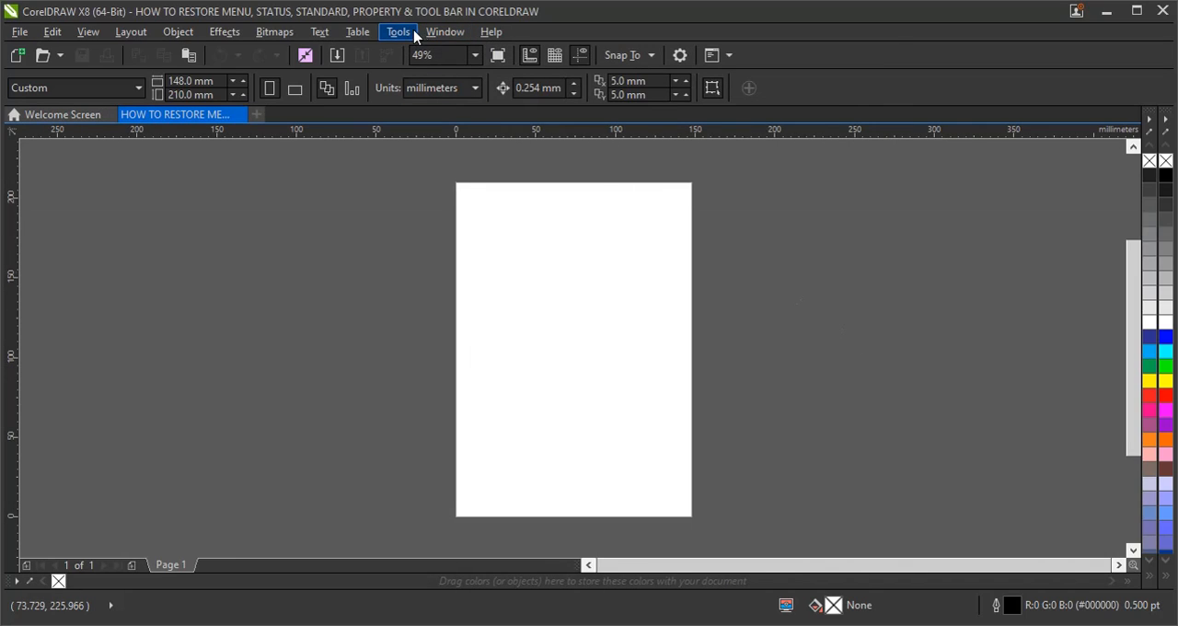
pyautogui.click(445, 31)
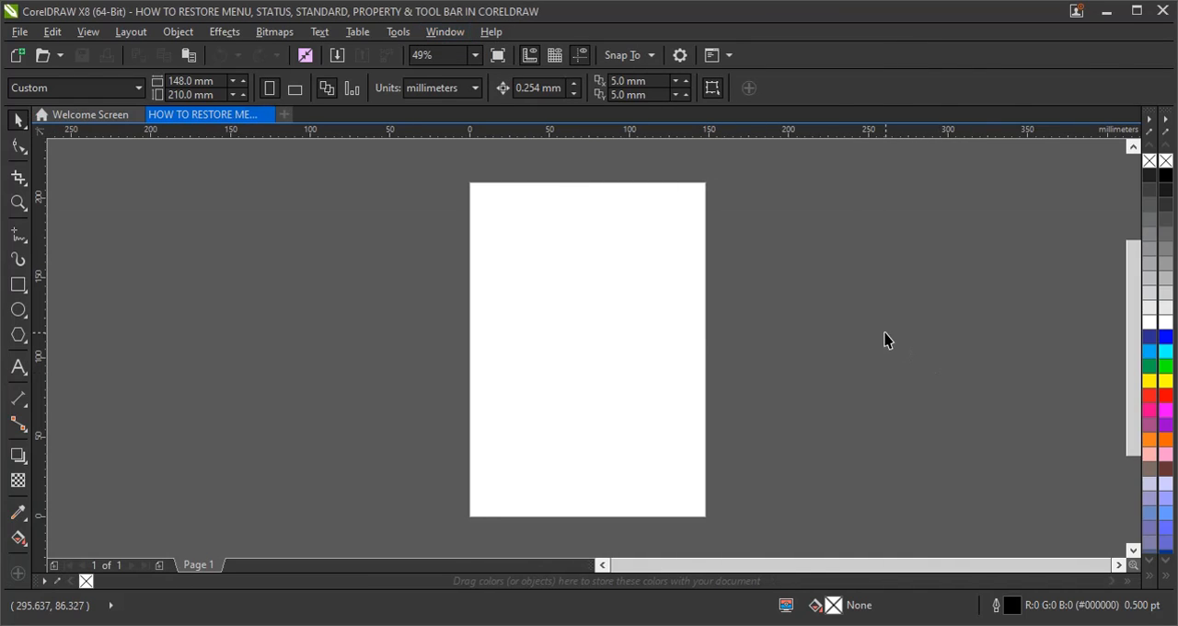
pyautogui.moveTo(788, 280)
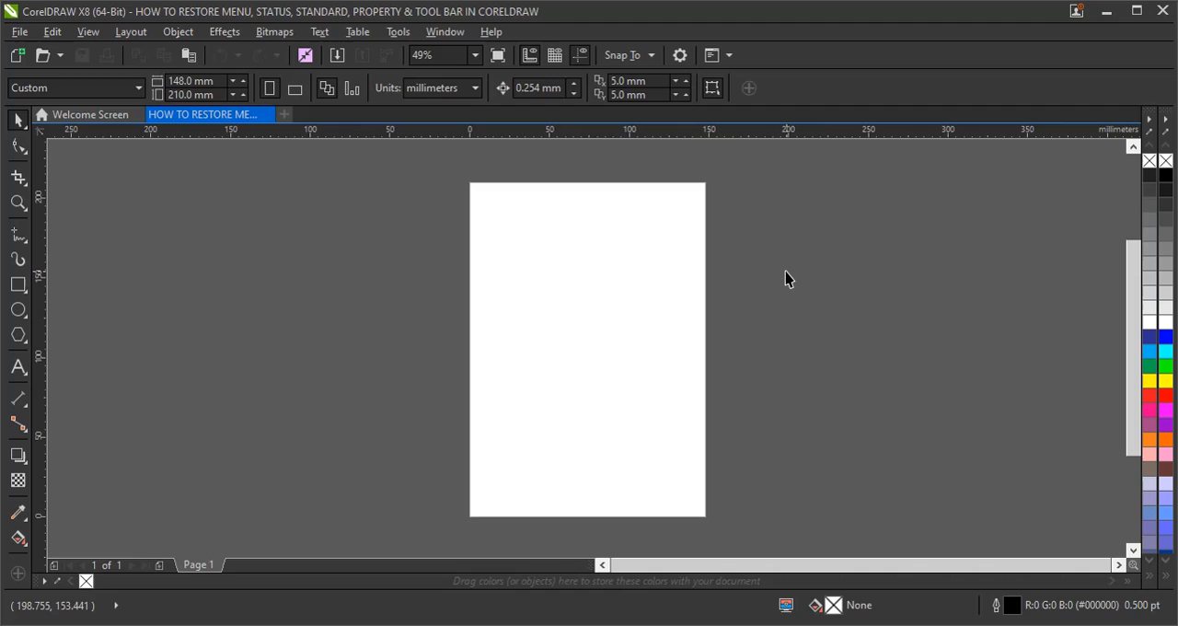
pyautogui.moveTo(770, 438)
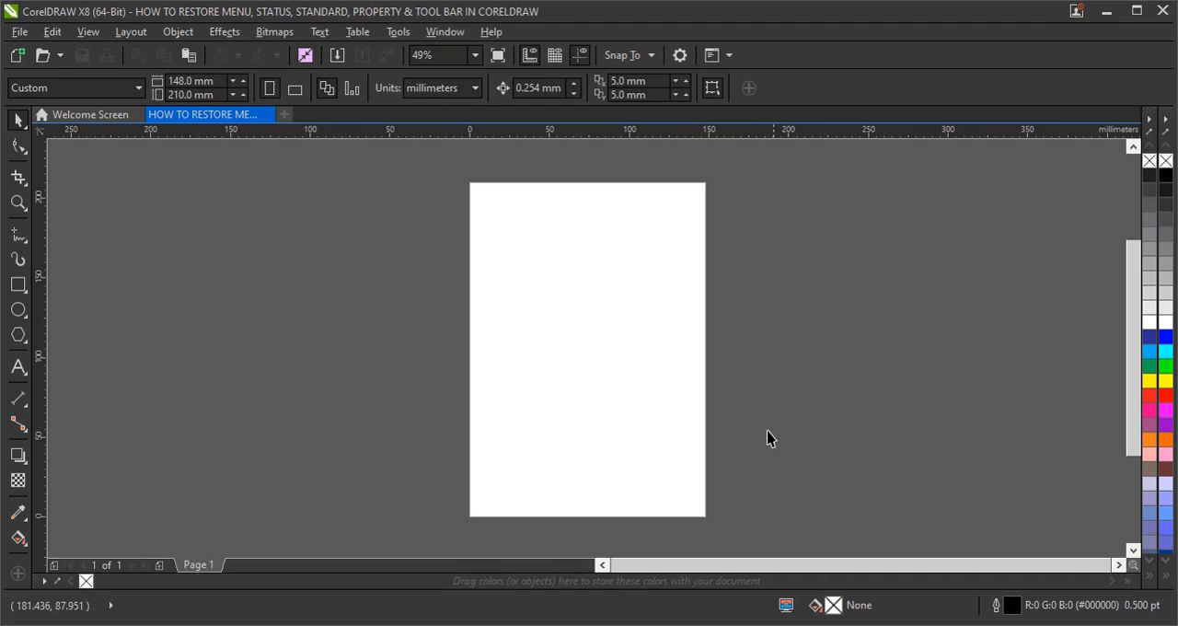